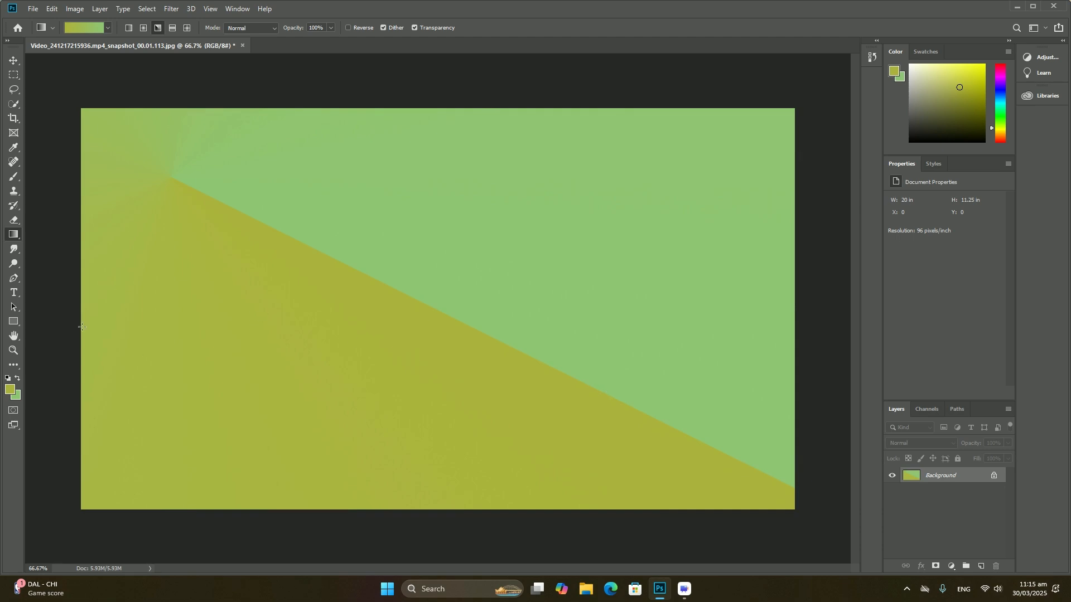
# Step: Choose the Ellipse Tool to start drawing circles on the gradient canvas
pyautogui.click(13, 321)
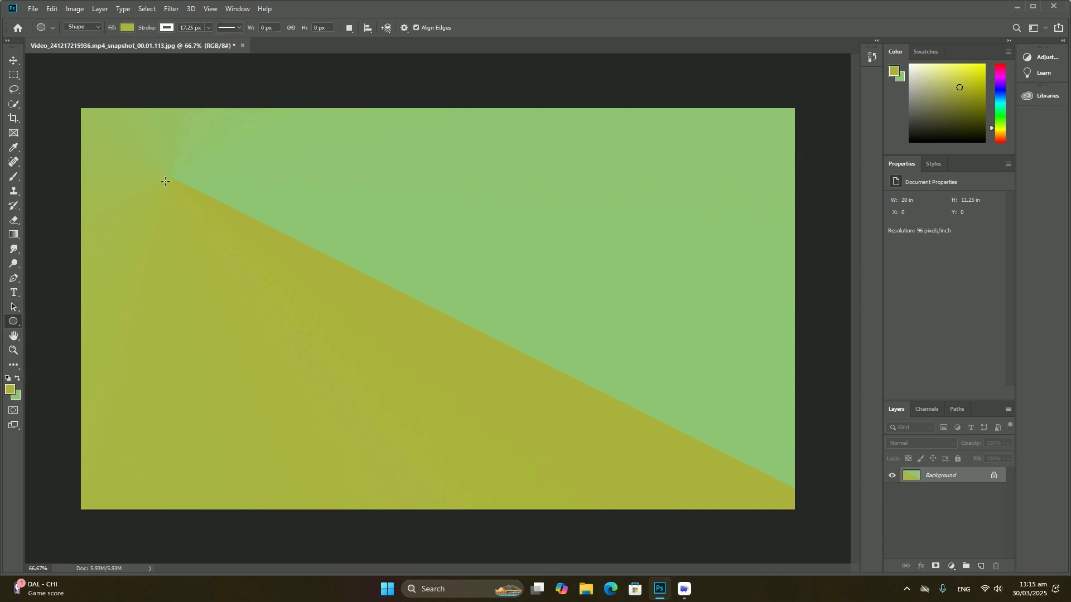
# Step: Draw a white-stroked circle at left and clip the placed geometric image into it
pyautogui.moveTo(166, 181); pyautogui.dragTo(394, 409)
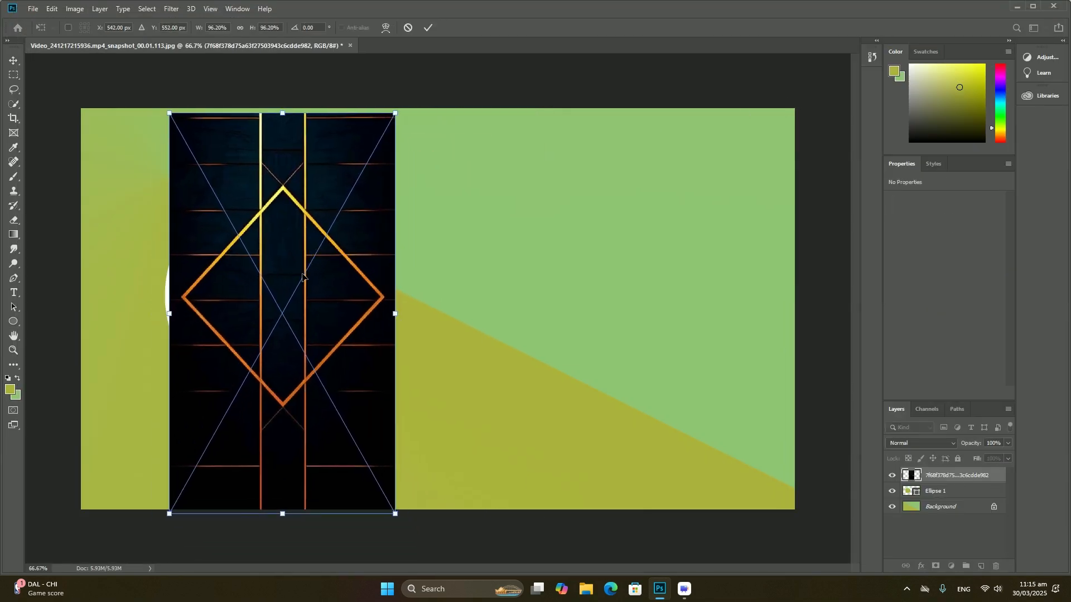
pyautogui.rightClick(954, 475)
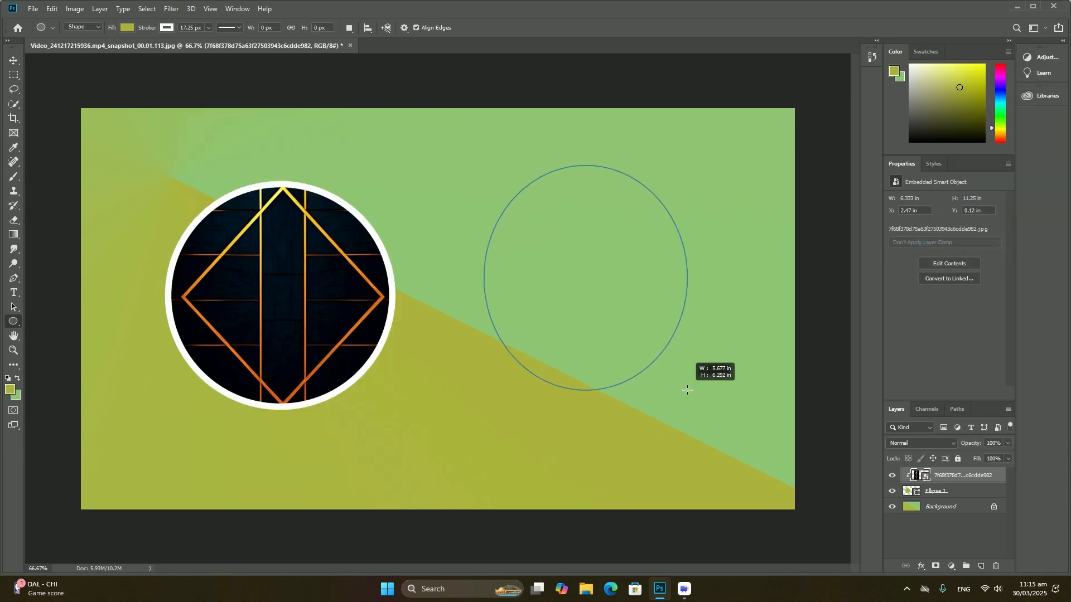
pyautogui.click(33, 7)
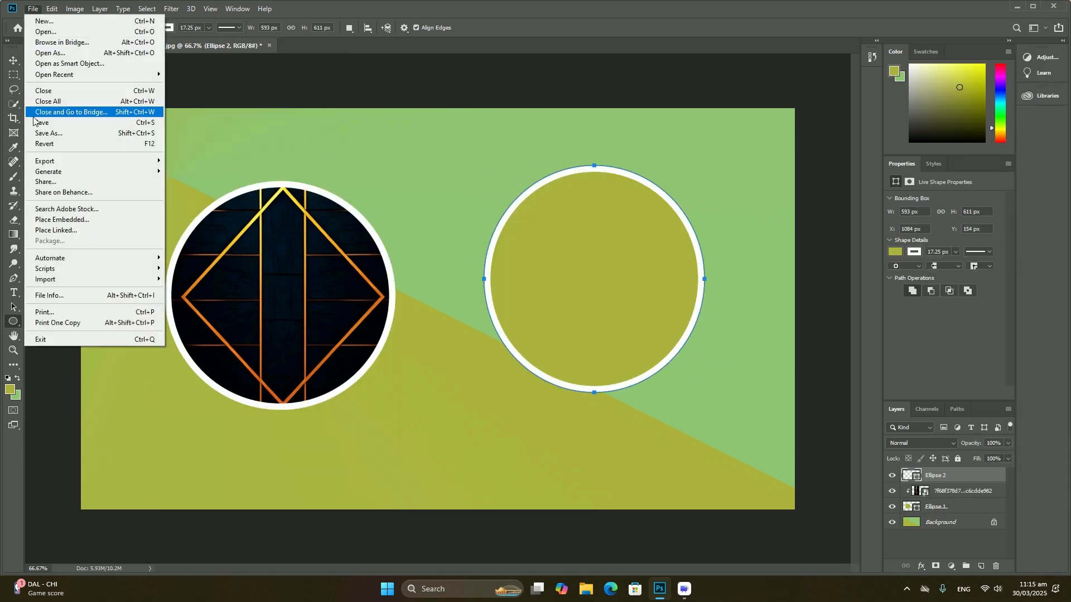
# Step: Place Embedded the dark geometric image and clip it into the right circle
pyautogui.click(62, 221)
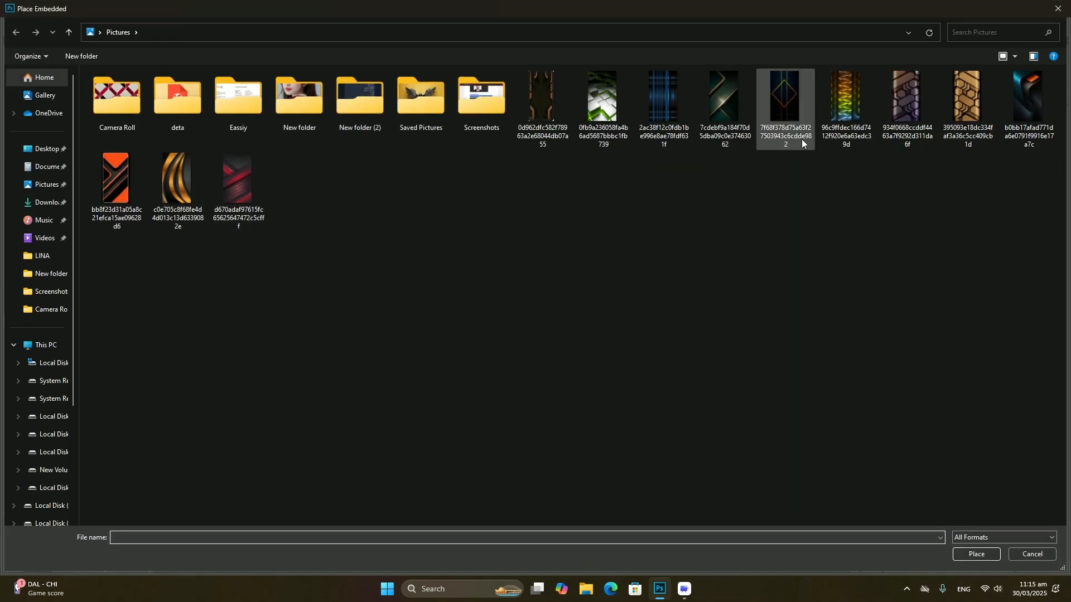
pyautogui.click(975, 556)
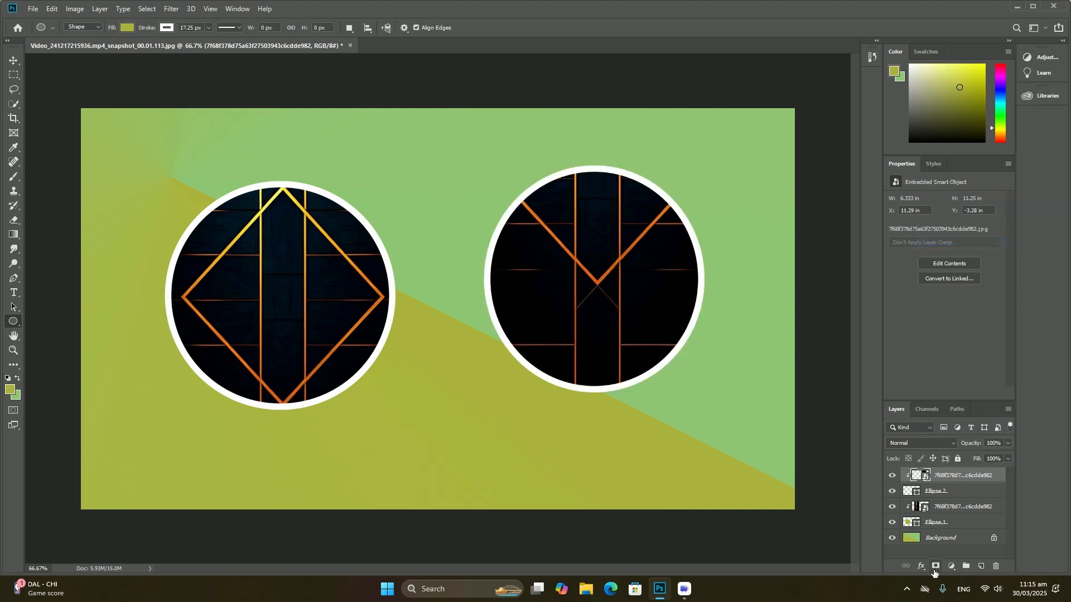
# Step: Switch to the Rectangle Tool to begin the frame inside the canvas edges
pyautogui.click(13, 321)
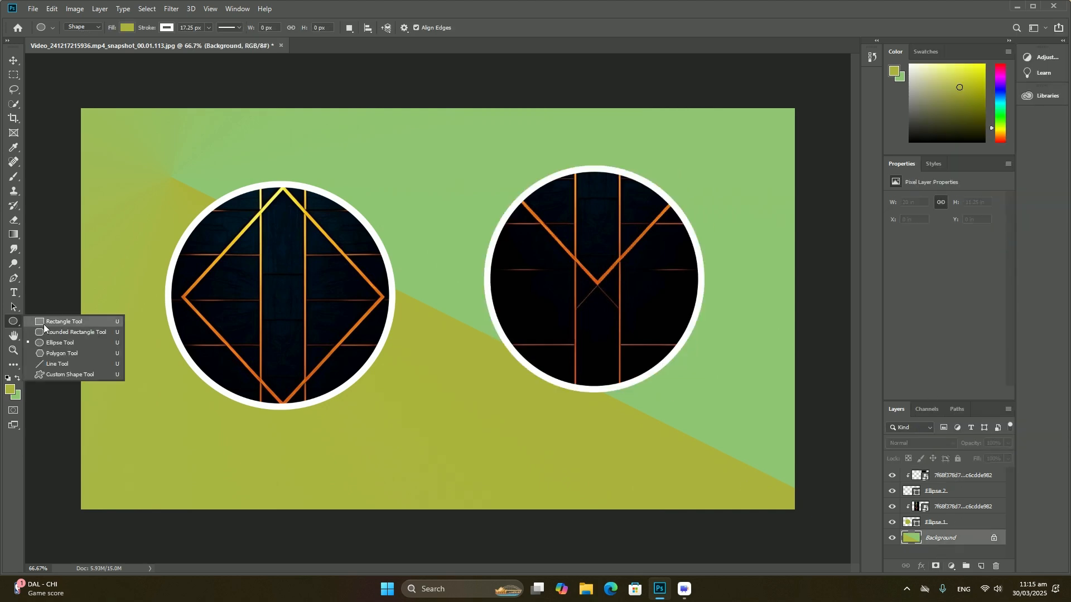
pyautogui.click(64, 321)
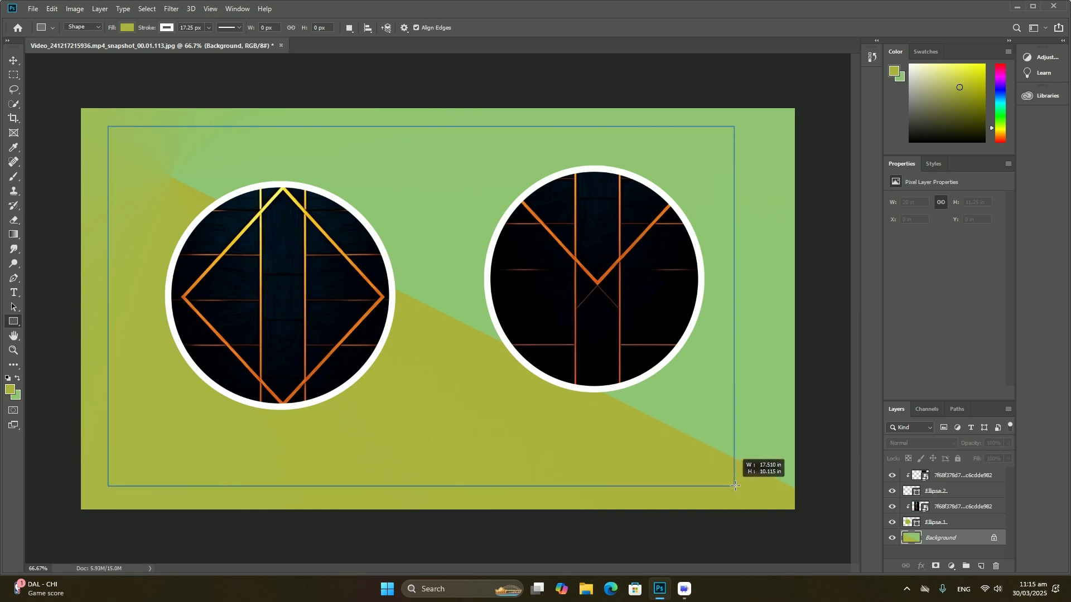